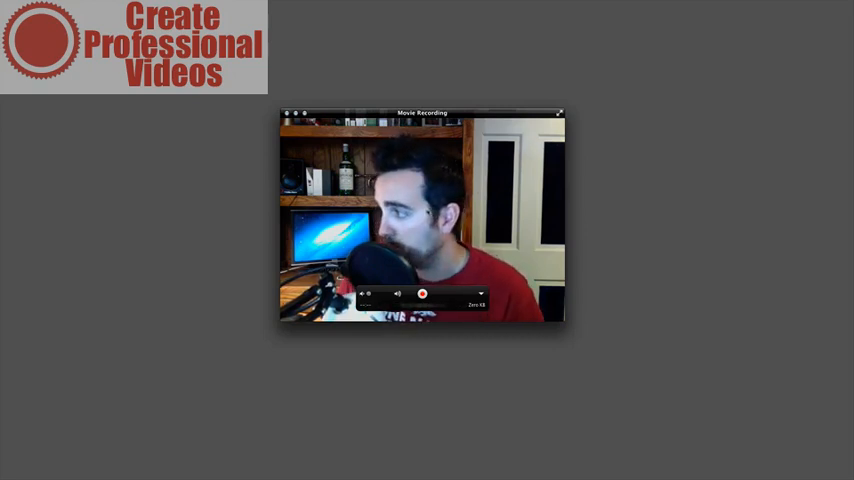
- Reveal the Movie Recording camera, microphone and quality options from the recording controls
click(481, 293)
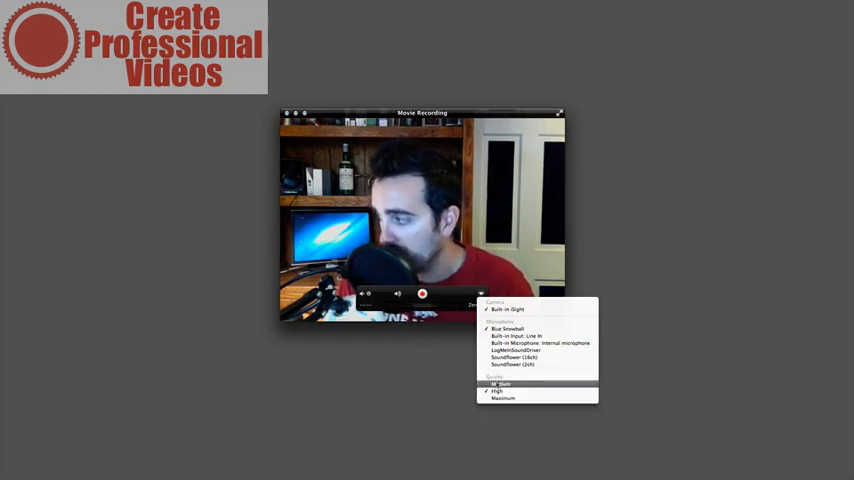
- Pick the recording quality and capture a roughly one-minute webcam clip
click(502, 397)
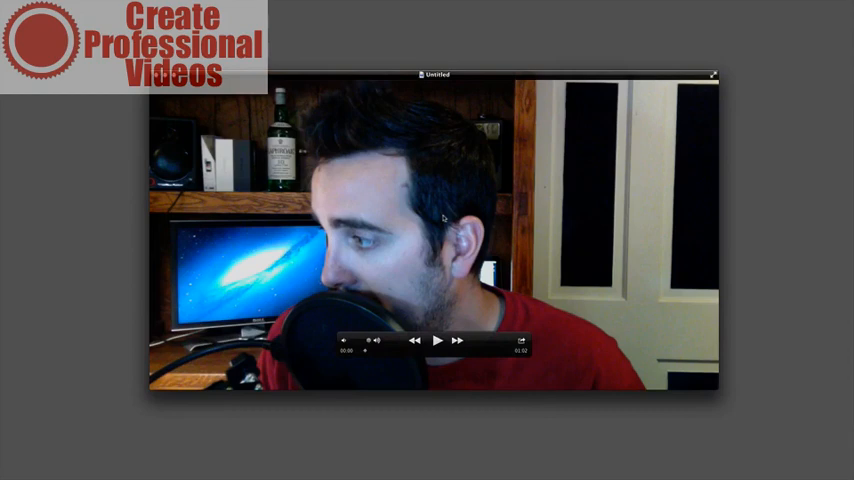
- Start exporting the untitled recording as a movie to Downloads
click(521, 341)
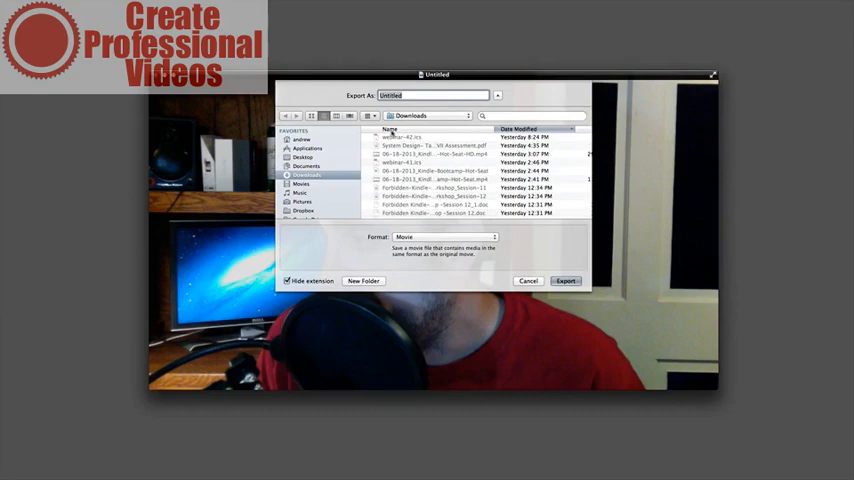
- Export the recording into Downloads as 'studio-video-test'
text(studio-video-)
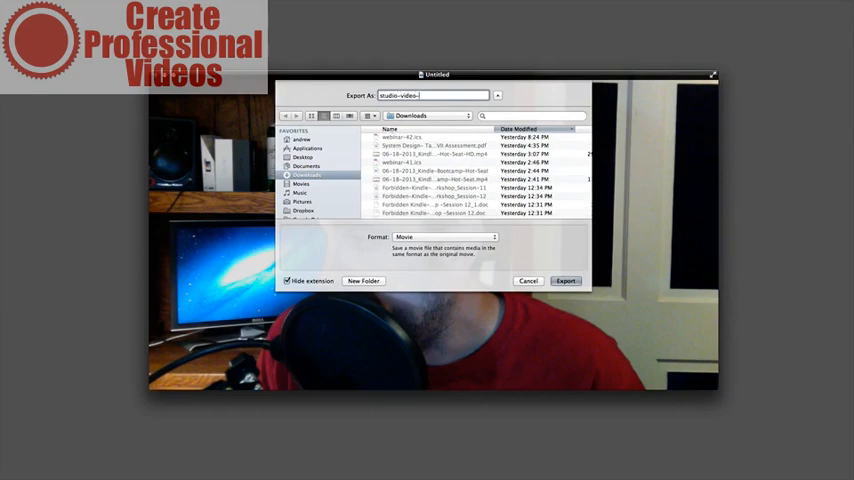
text(test)
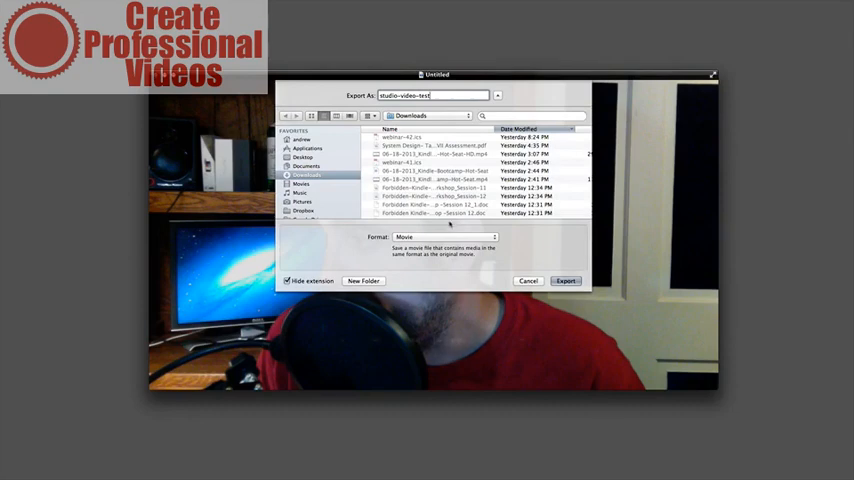
click(440, 237)
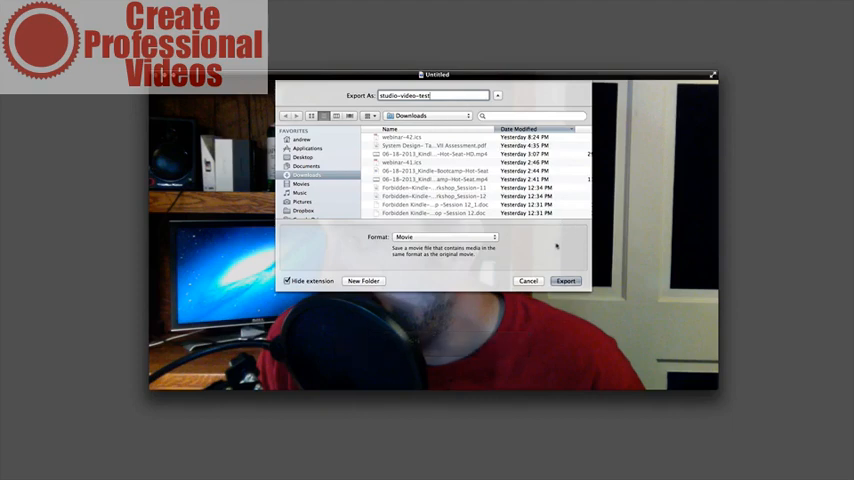
click(565, 280)
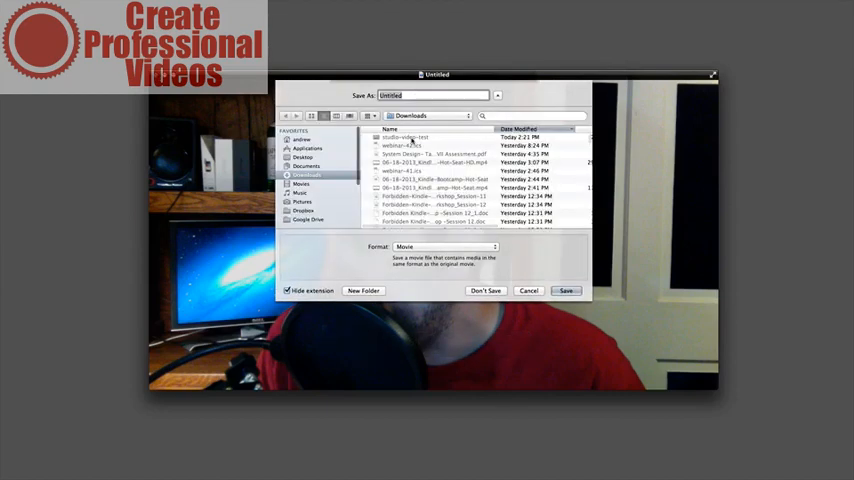
- Save the movie as 'studio-video-test-original' in Downloads, then preview studio-video-test
text(studio-video-test-)
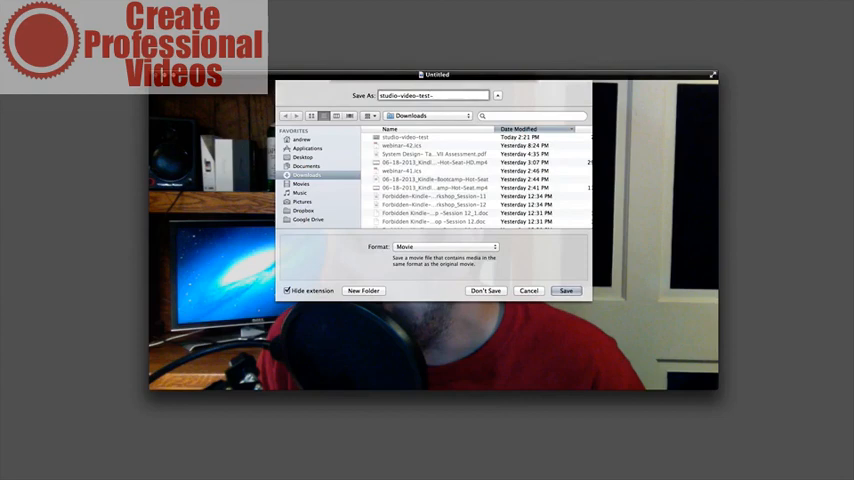
text(o)
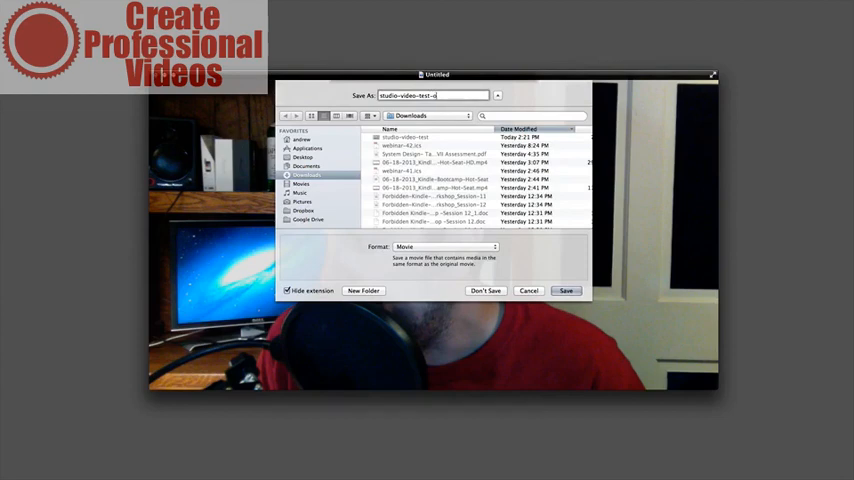
click(566, 290)
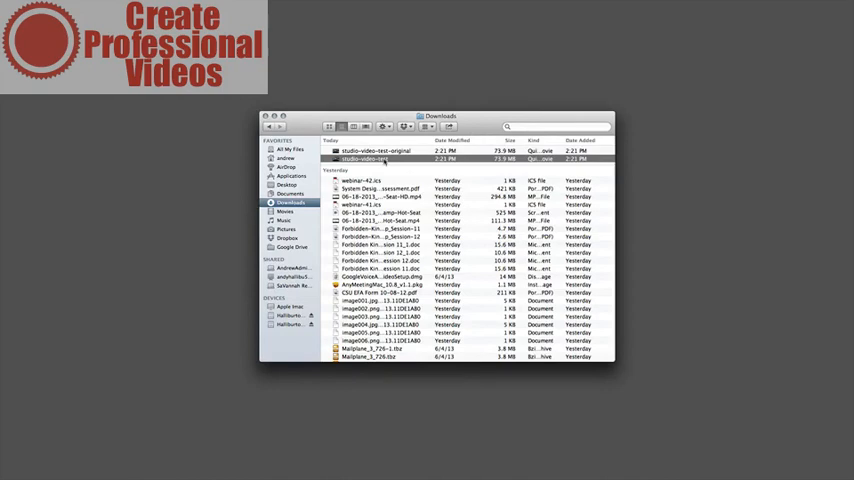
double_click(372, 158)
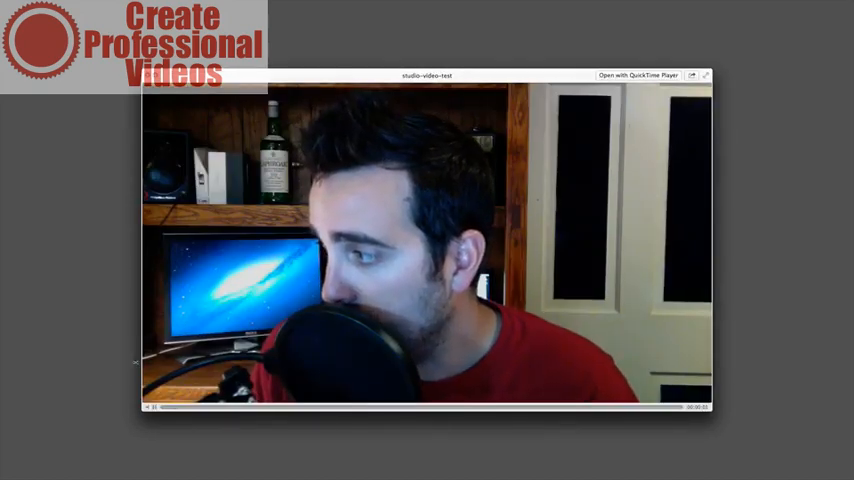